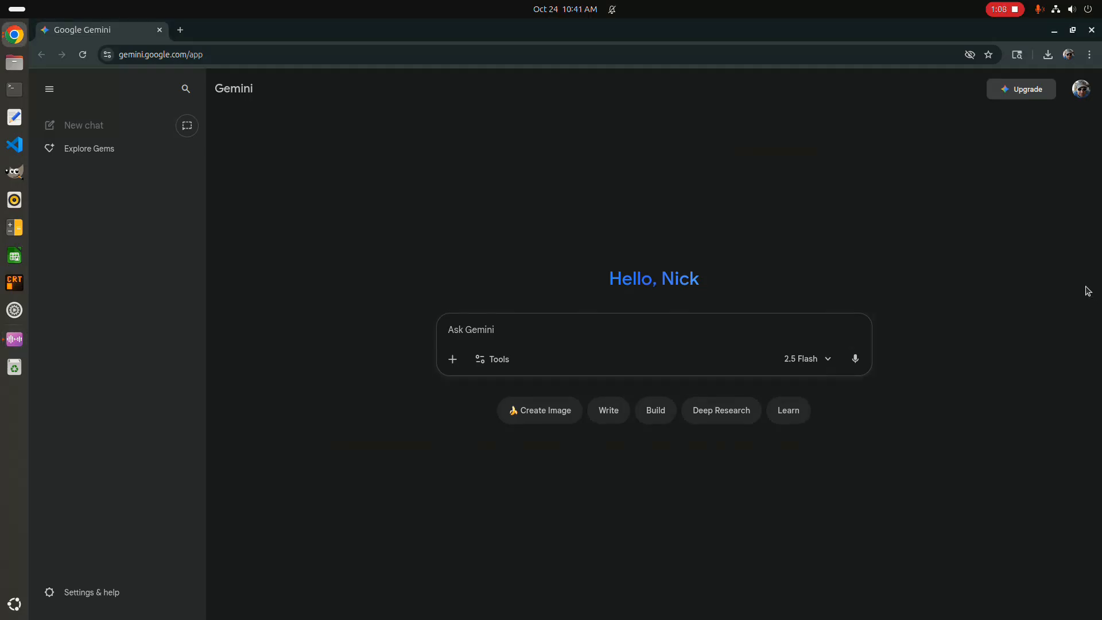
mouse_move(515, 271)
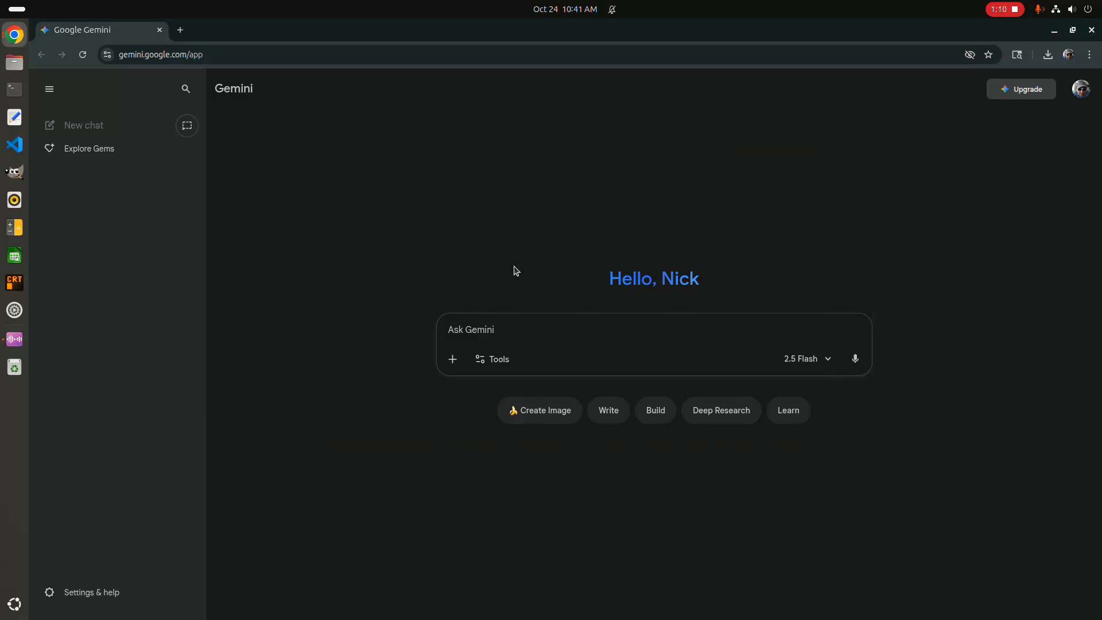
Step: Attach the car photo to a new prompt via Upload files
left_click(452, 359)
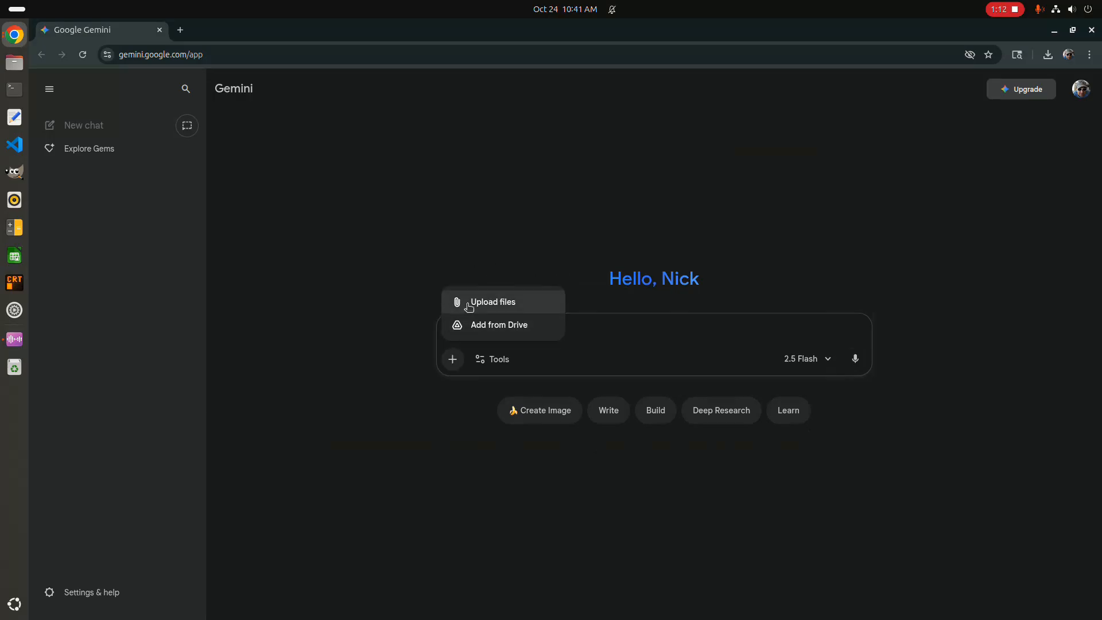
left_click(494, 302)
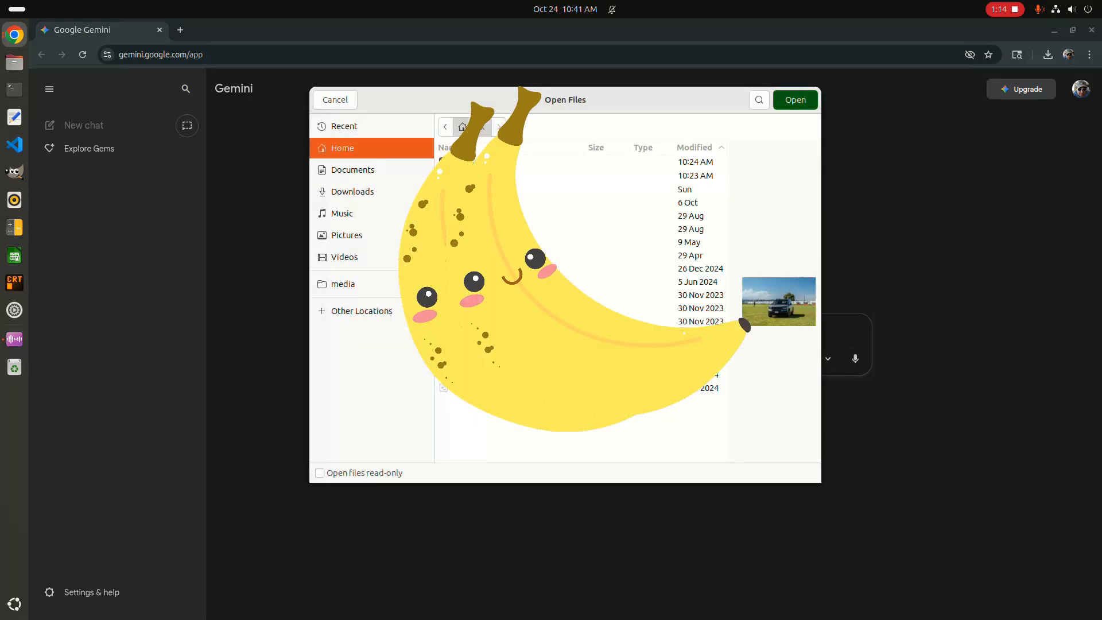
left_click(794, 99)
type("Remove the backgroun")
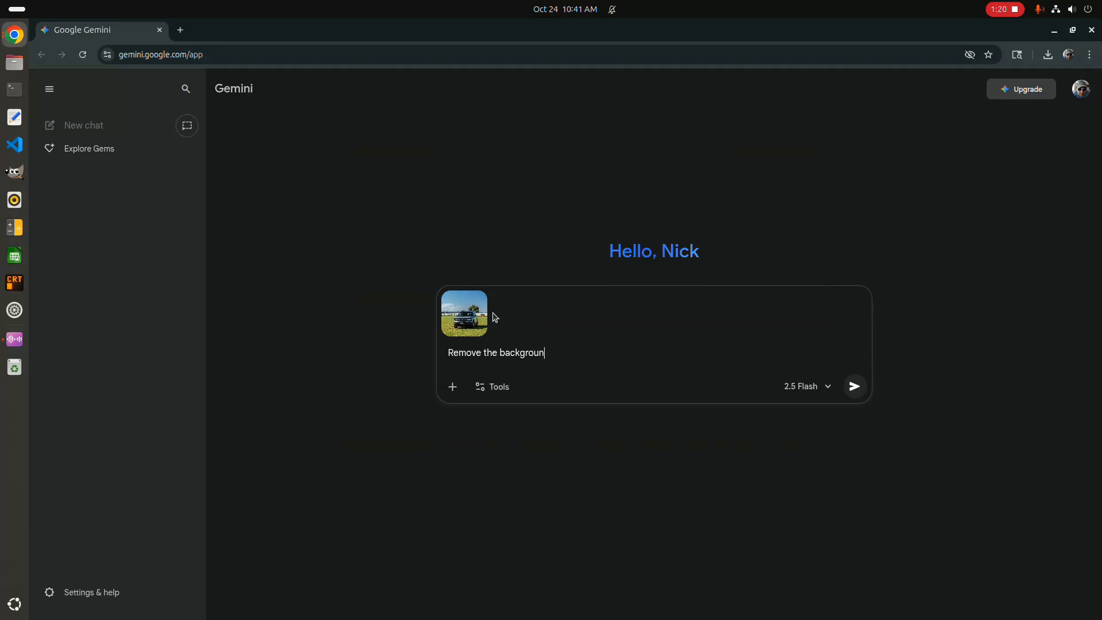
Step: Send the prompt 'Remove the background. Leave the vehicle unchanged.' with the photo
type(". Leave teh")
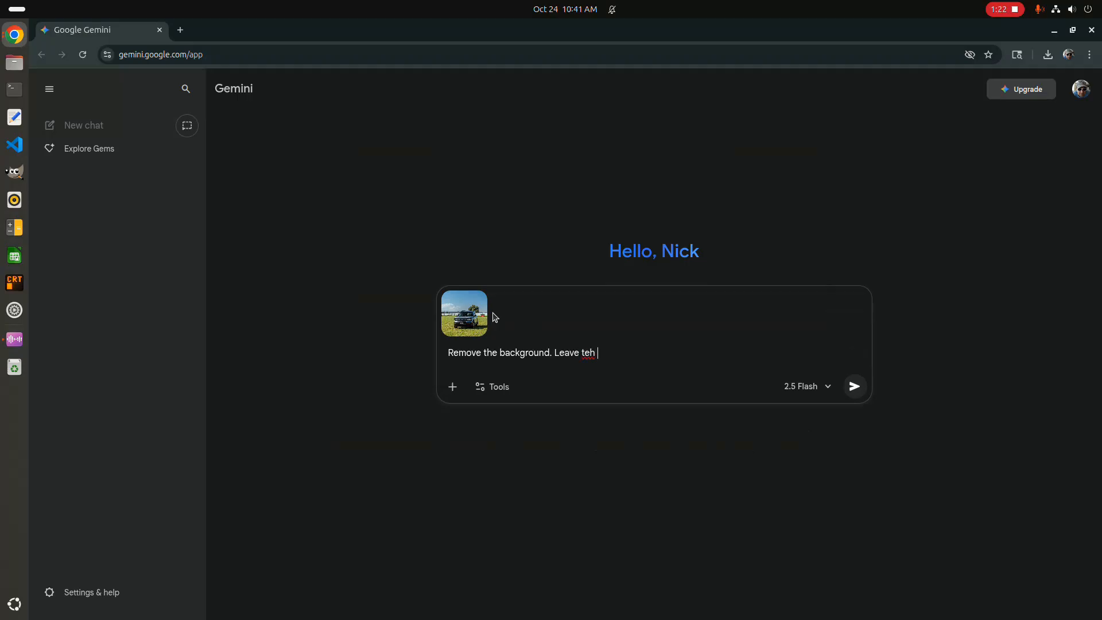
type("the vehicle unchange")
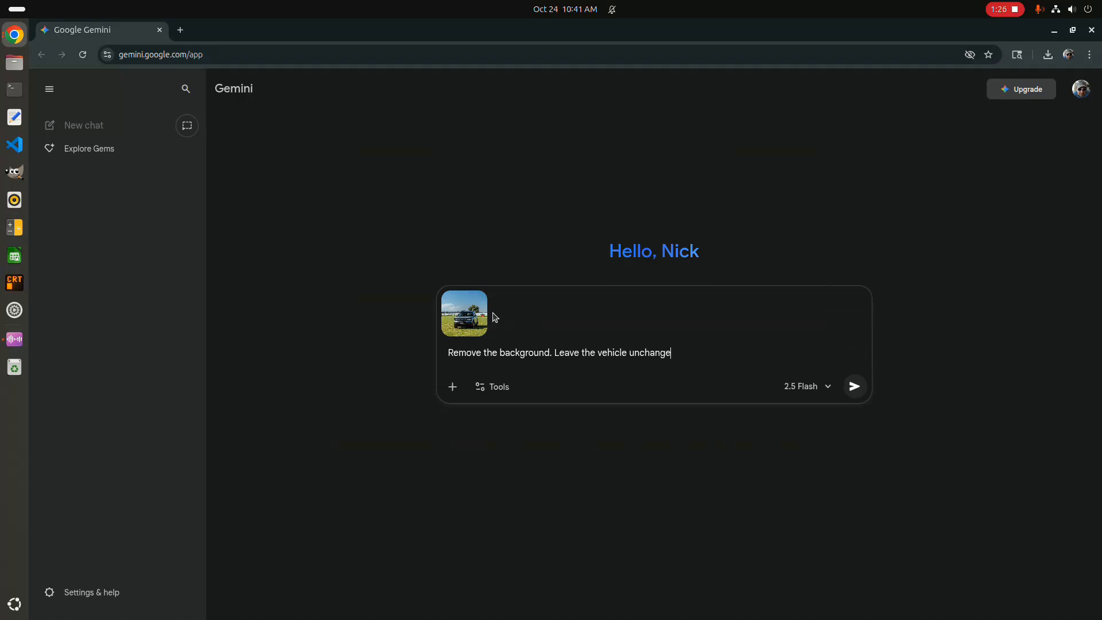
type("d.")
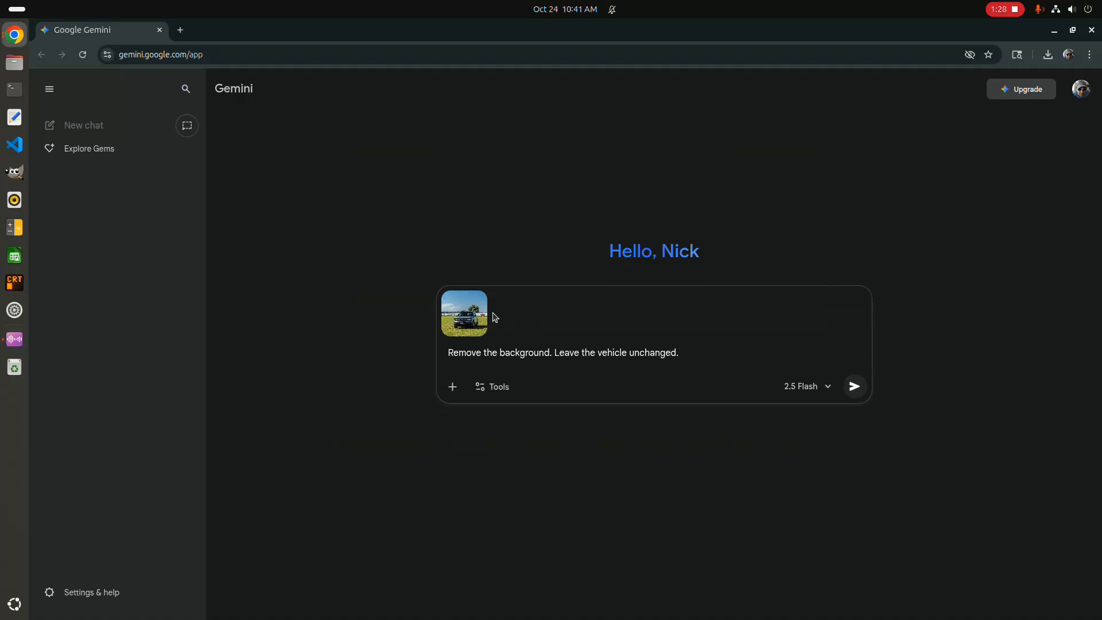
left_click(853, 386)
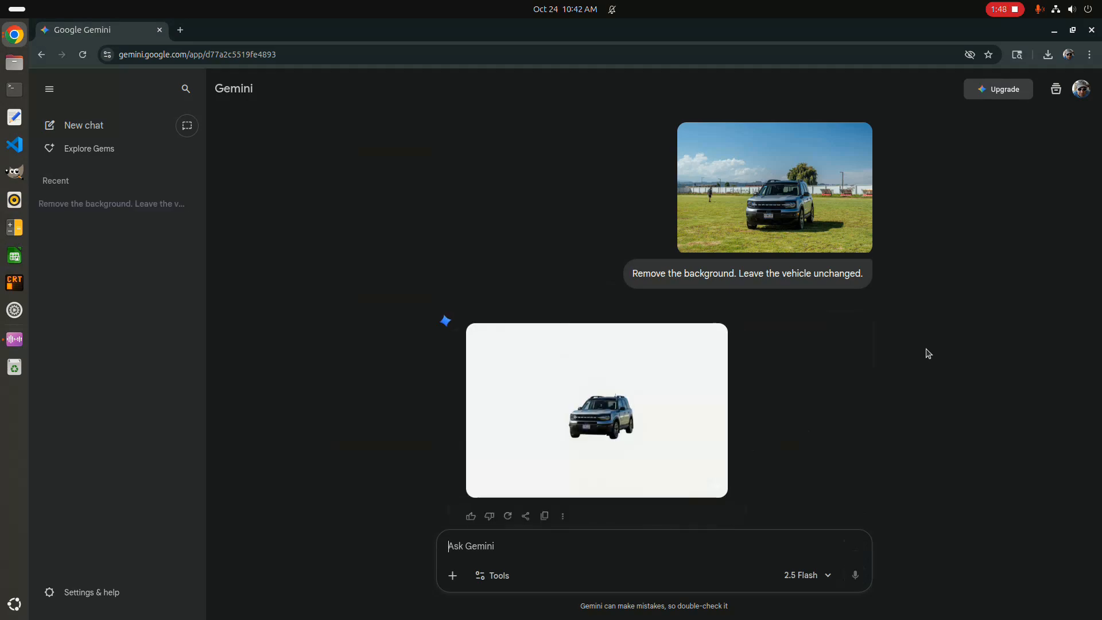
Step: Download the full-size background-removed image as a PNG to the Downloads folder
left_click(712, 340)
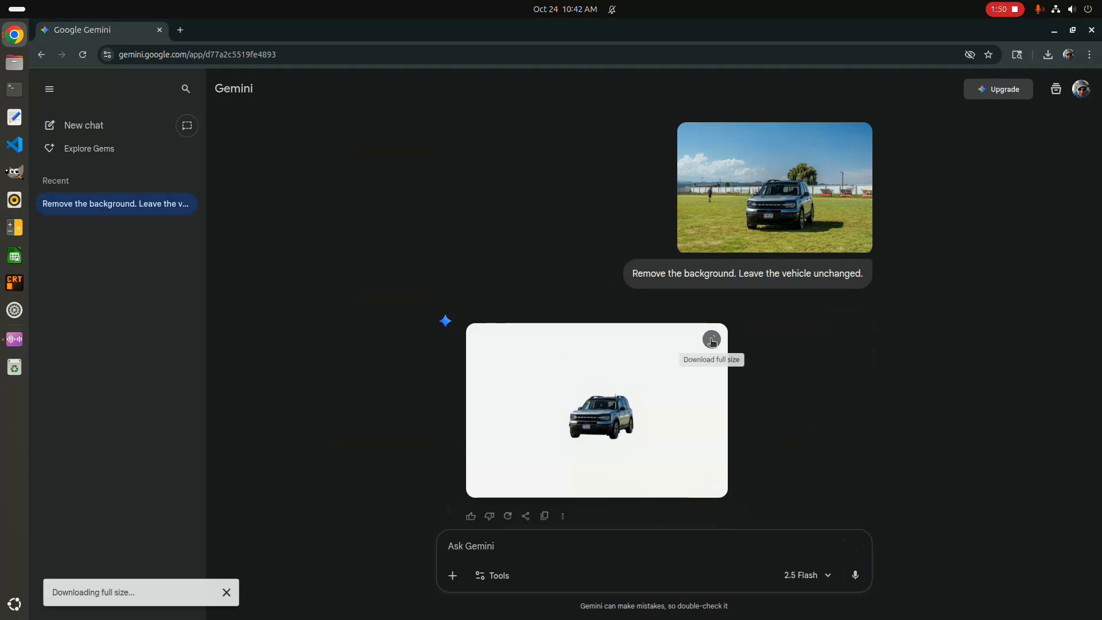
left_click(712, 340)
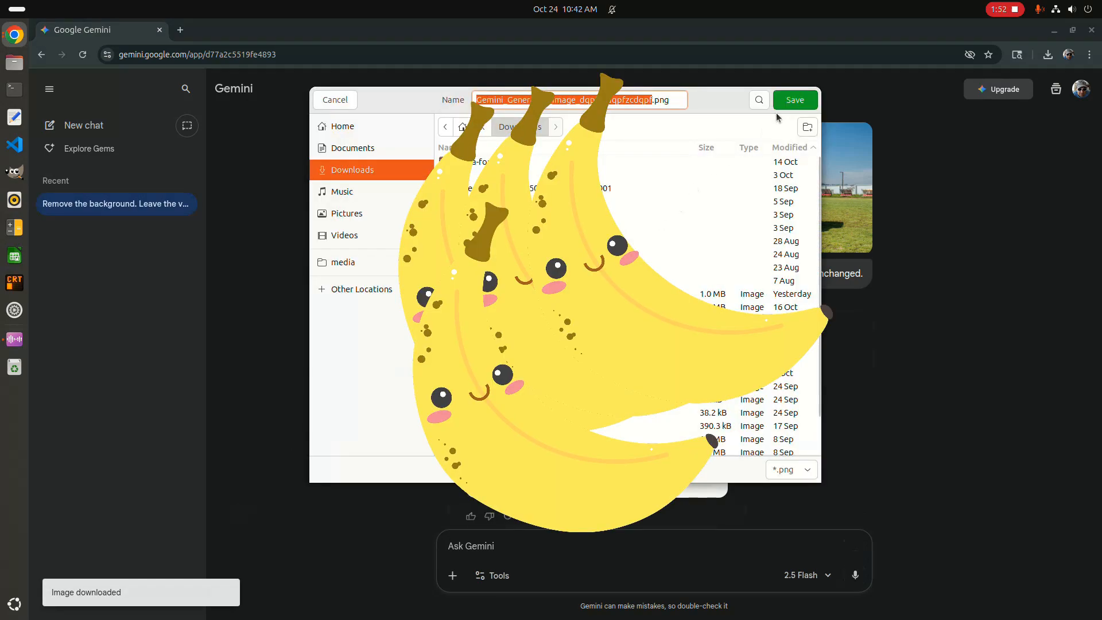
left_click(794, 99)
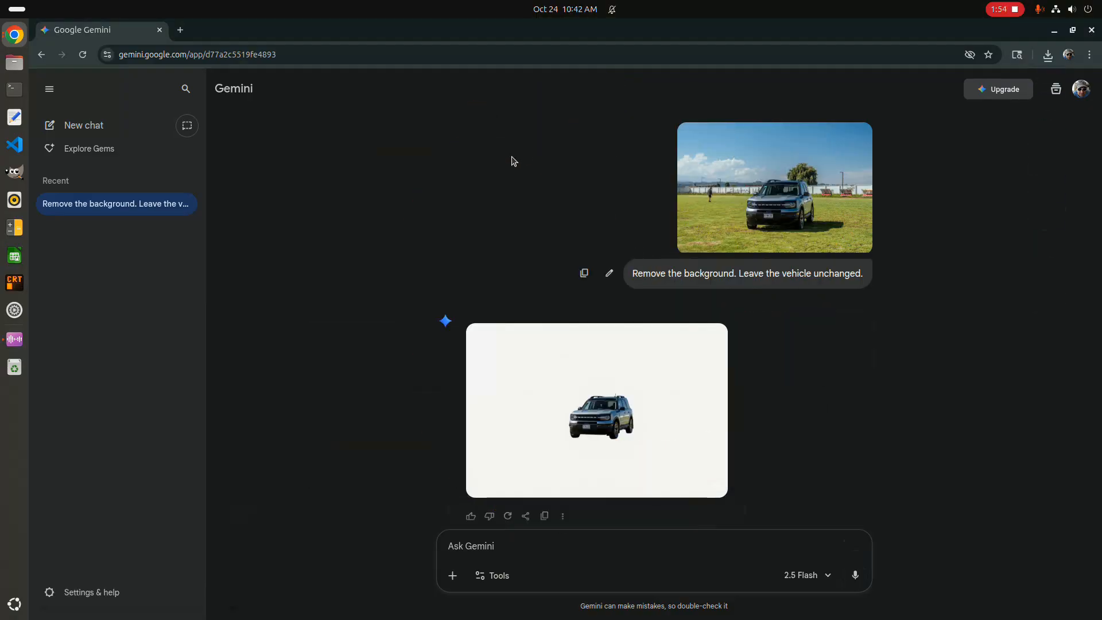